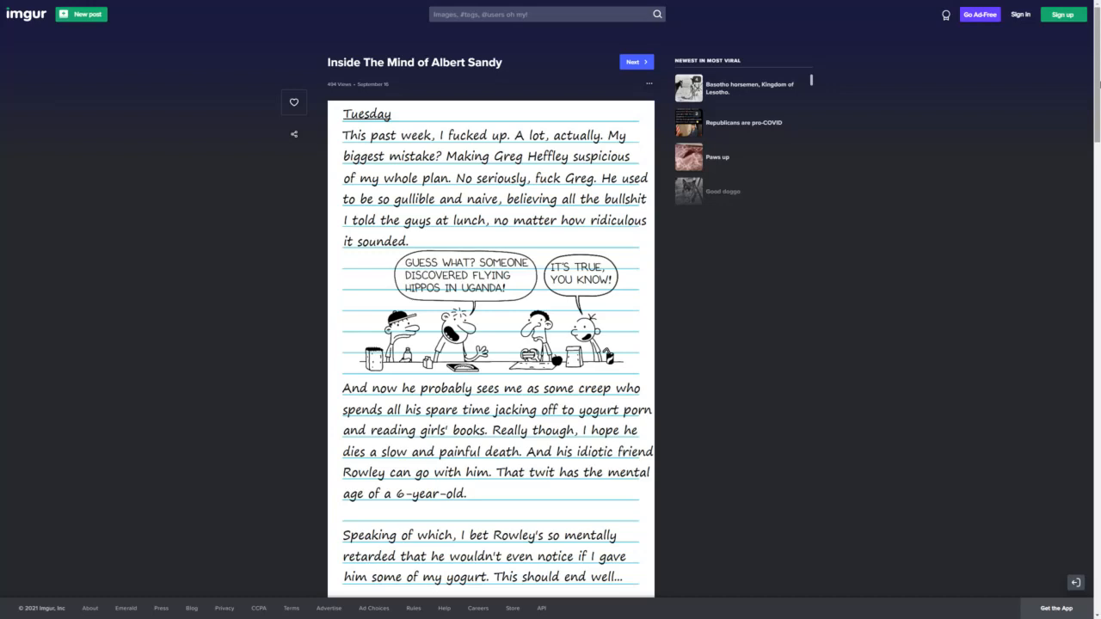
scroll("down", 3)
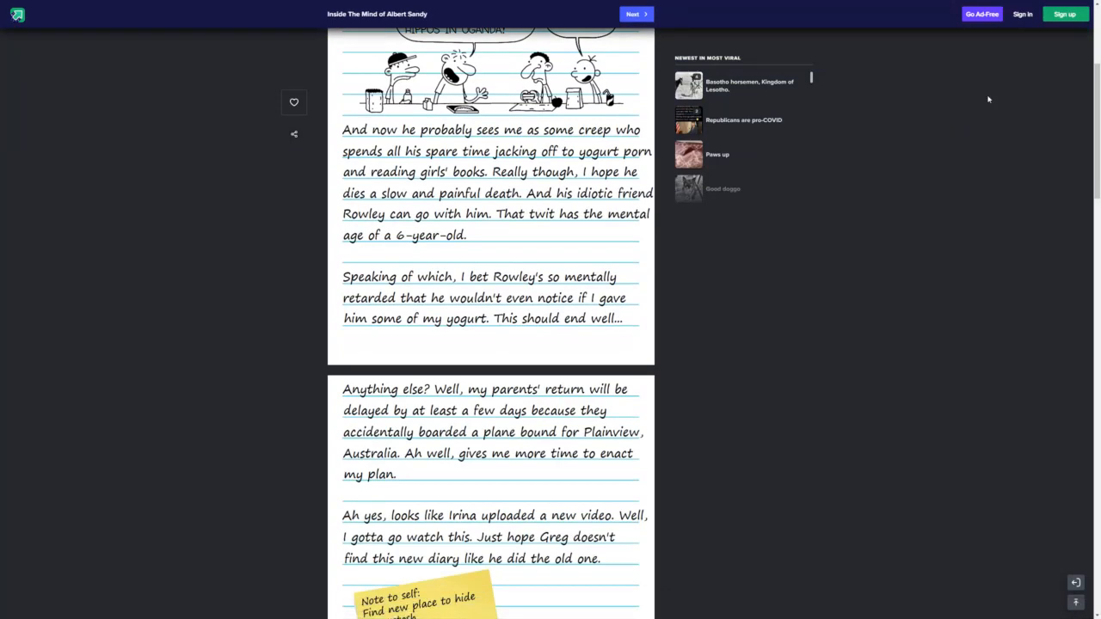
scroll("up", 3)
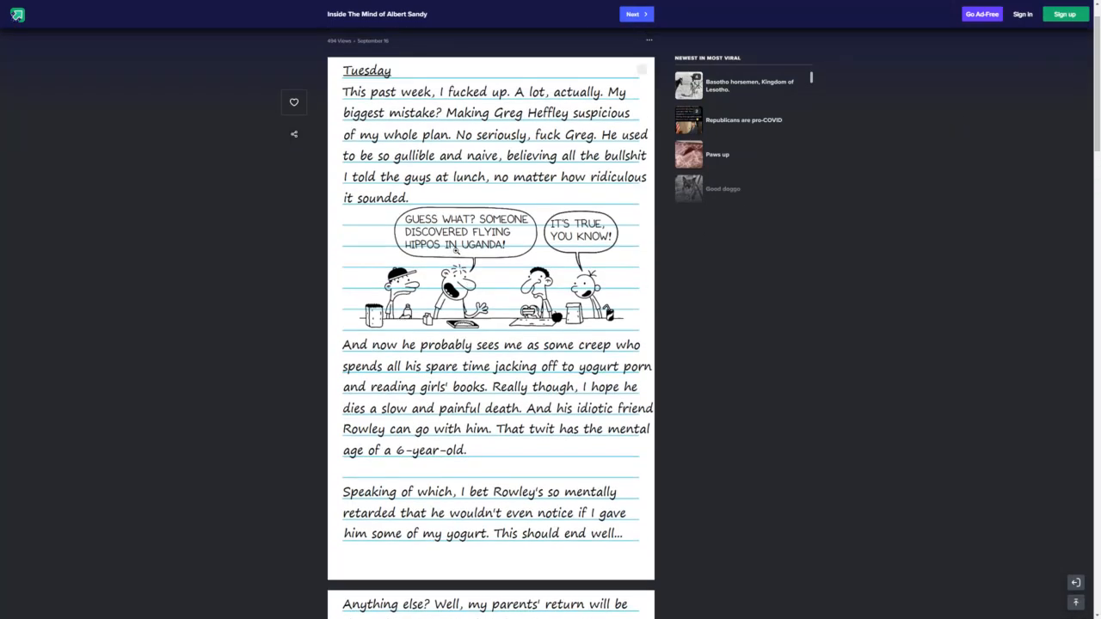
scroll("down", 3)
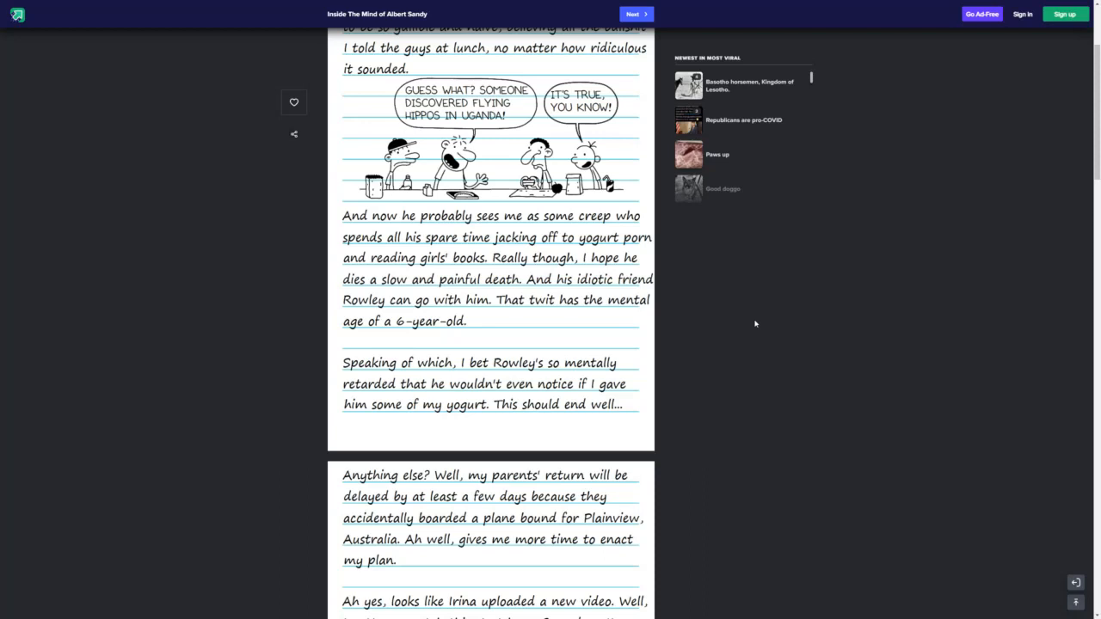
scroll("down", 3)
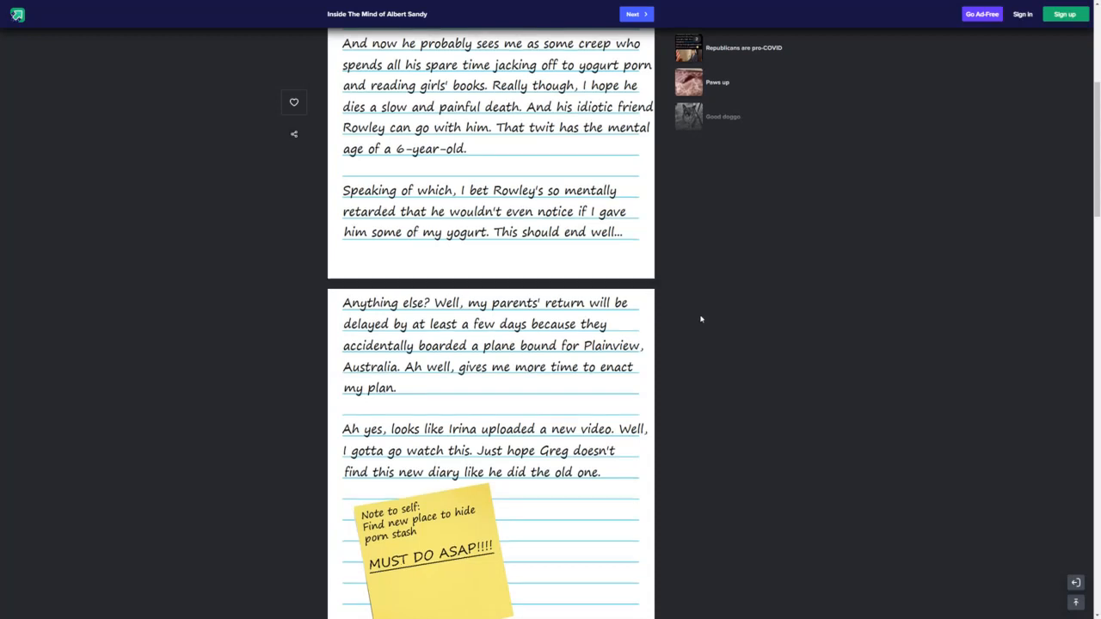
scroll("down", 3)
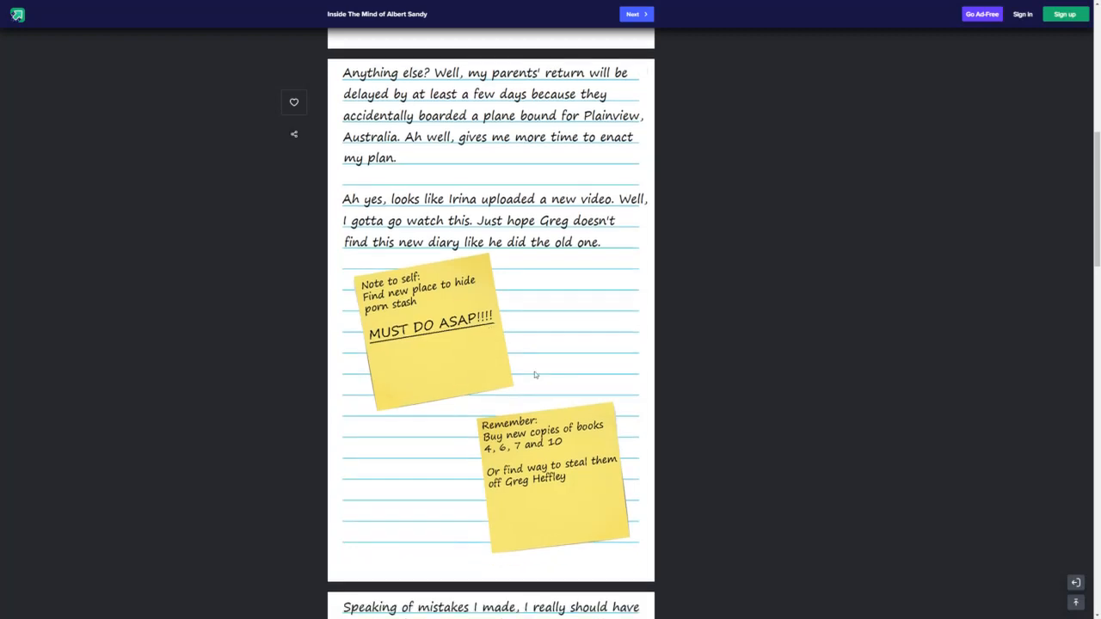
scroll("down", 3)
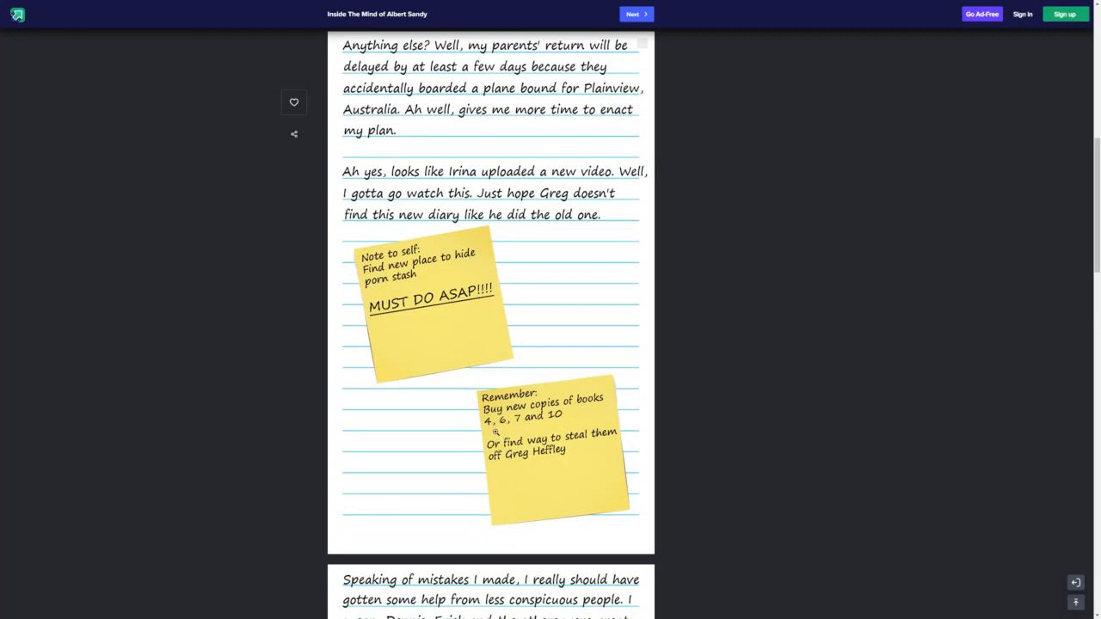
mouse_move(585, 444)
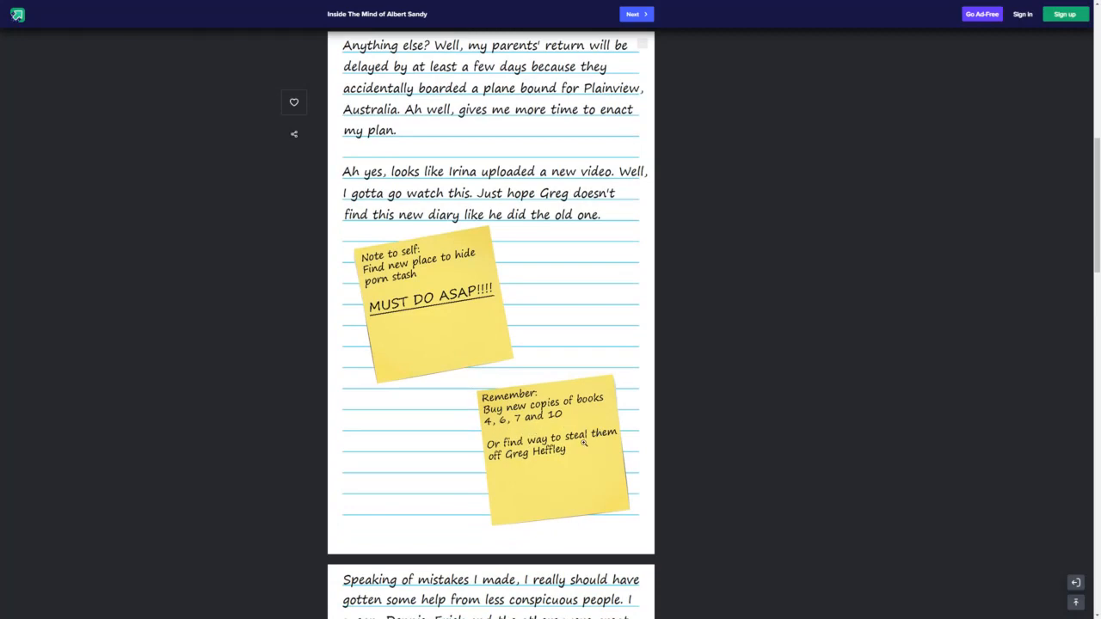
scroll("down", 3)
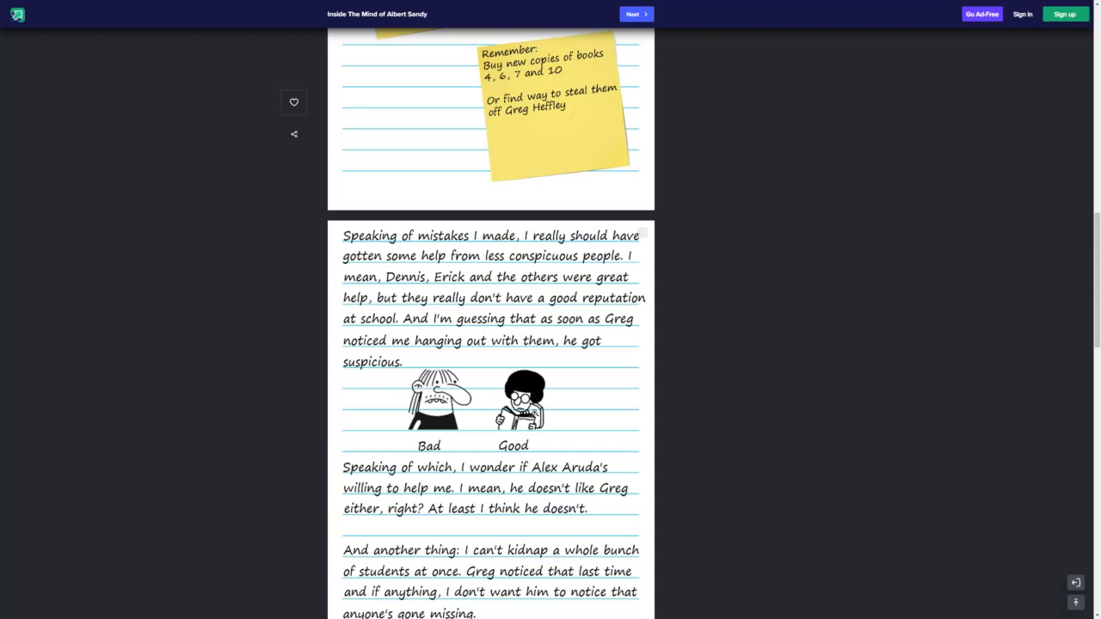
scroll("down", 3)
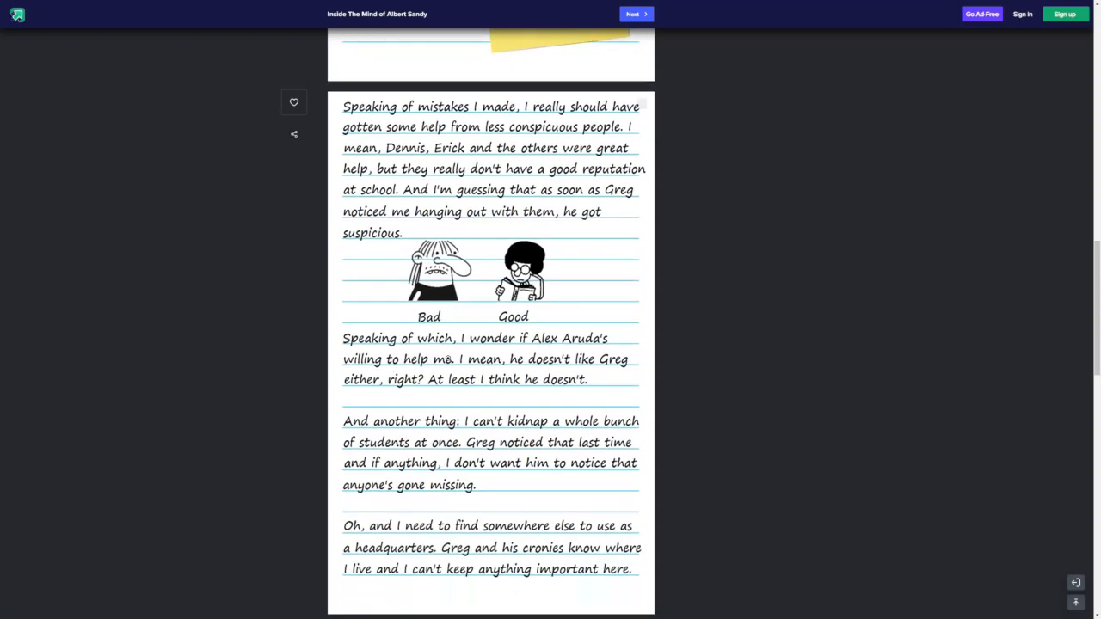
mouse_move(540, 375)
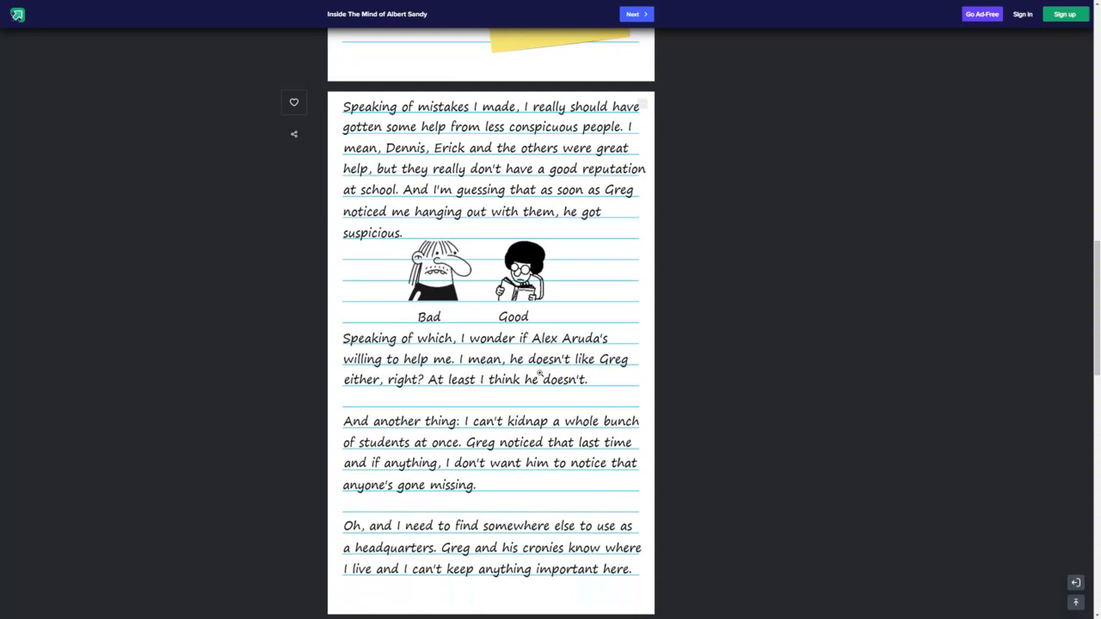
mouse_move(478, 406)
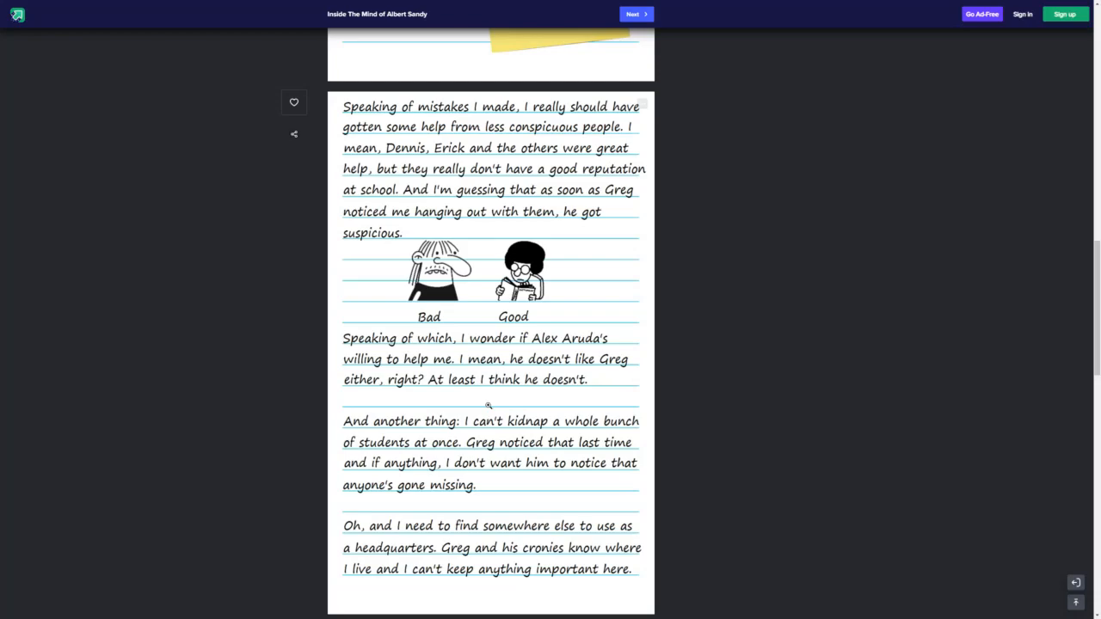
scroll("down", 3)
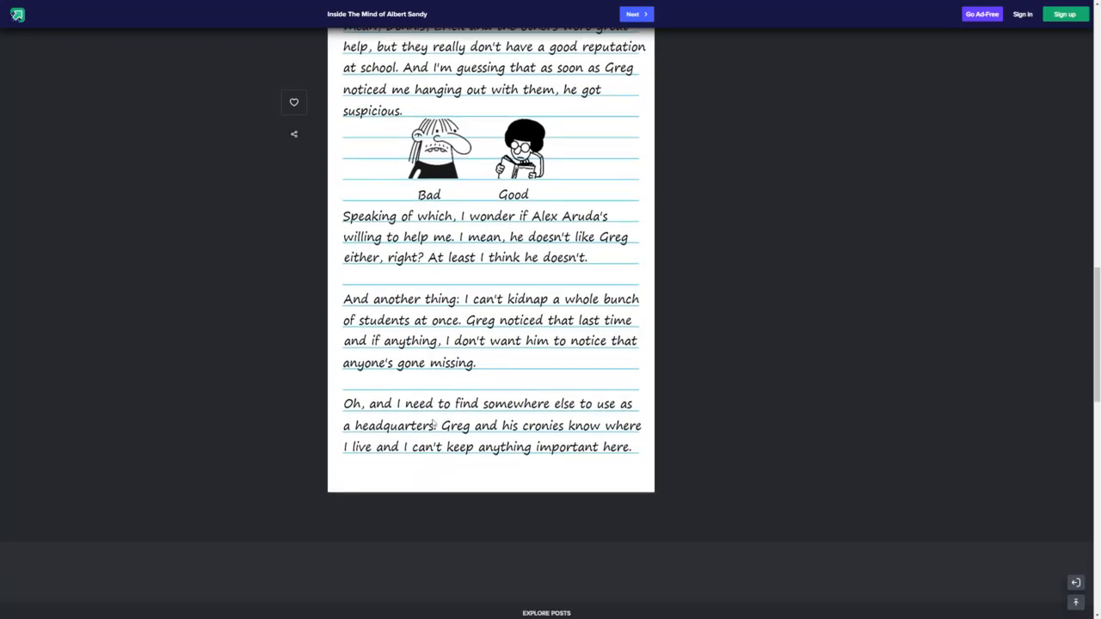
scroll("down", 3)
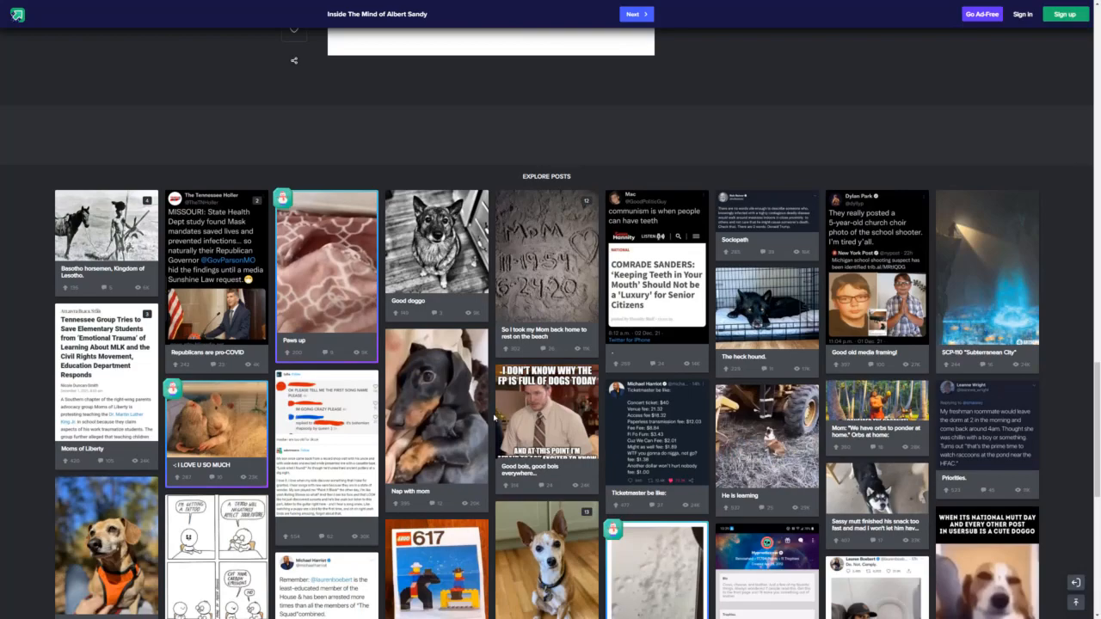
scroll("up", 3)
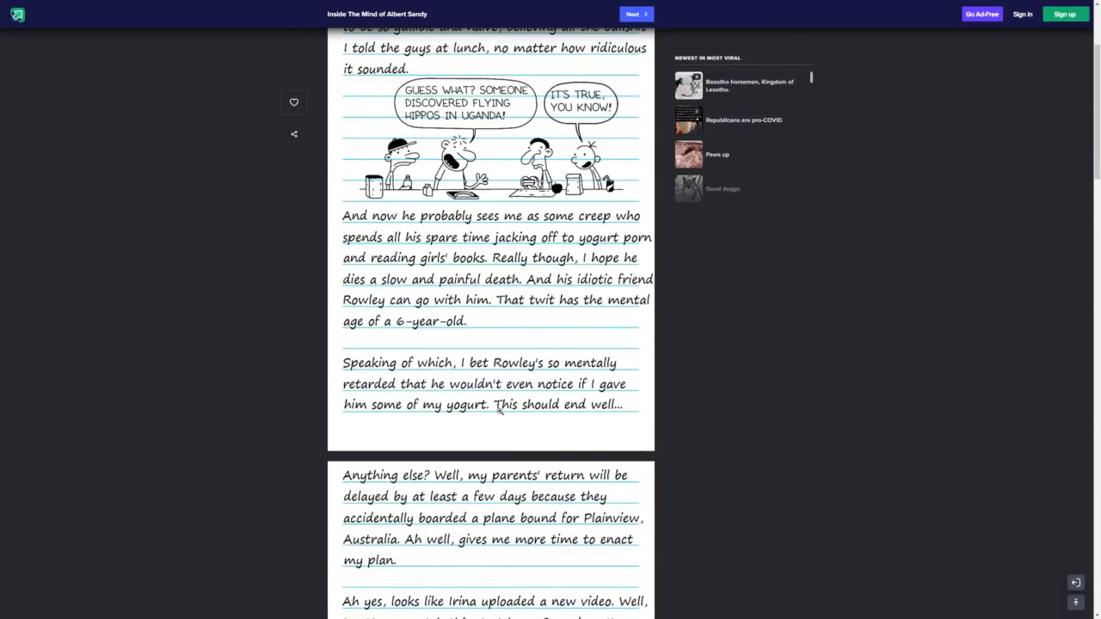
scroll("up", 3)
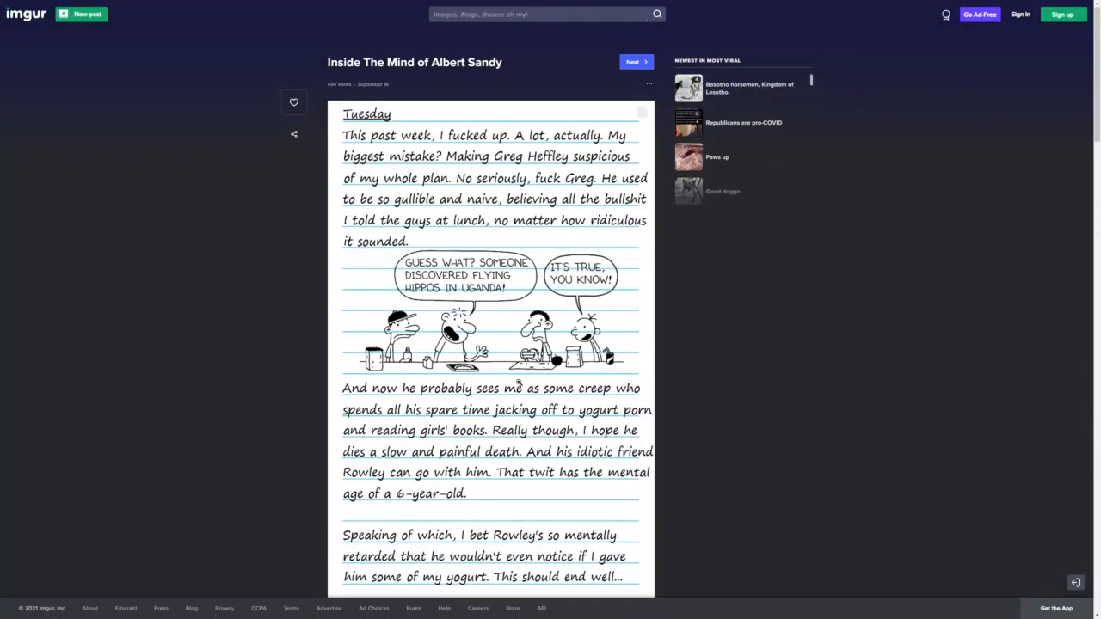